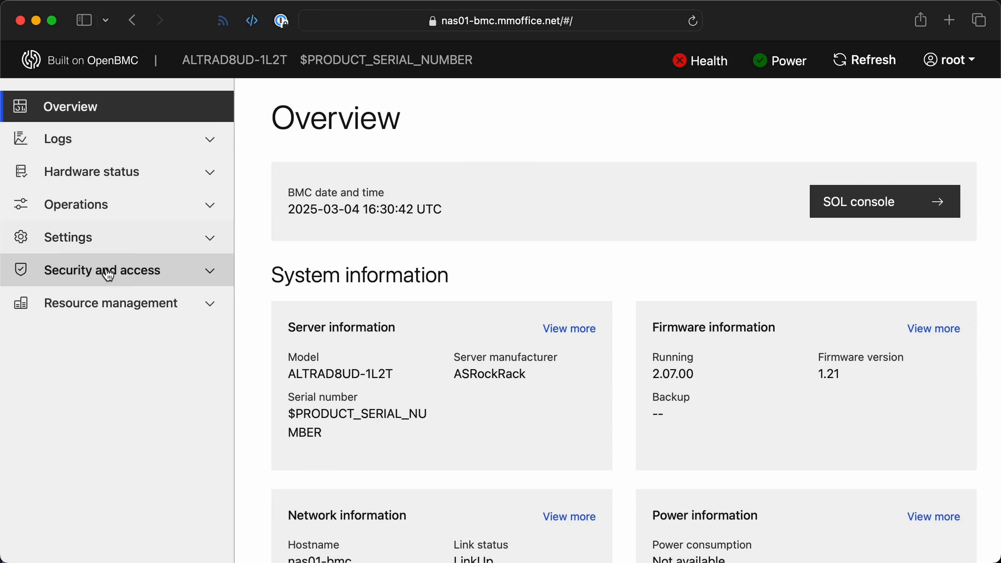
Reach the Power restore policy settings under Settings, where Always on is selected
click(68, 237)
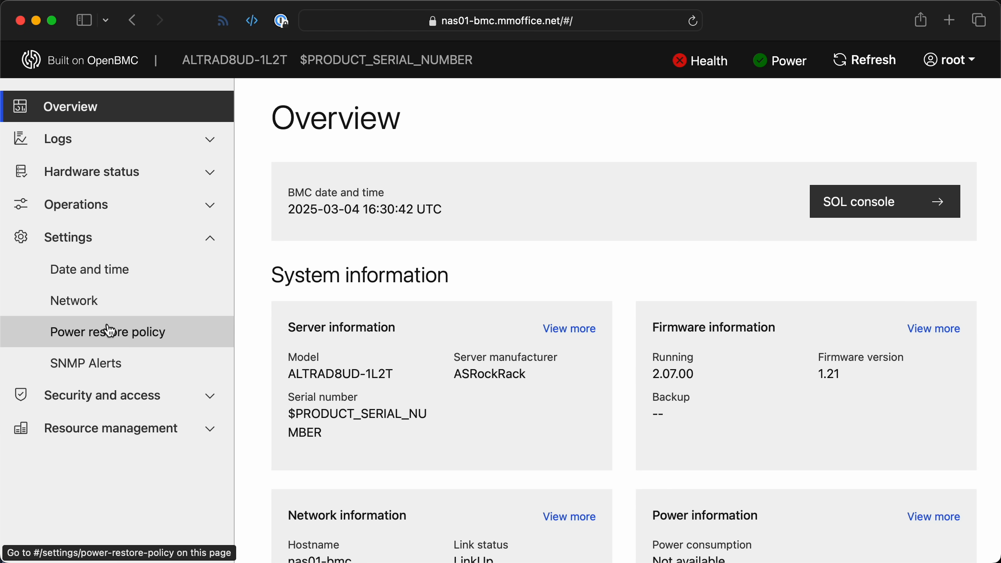
click(108, 332)
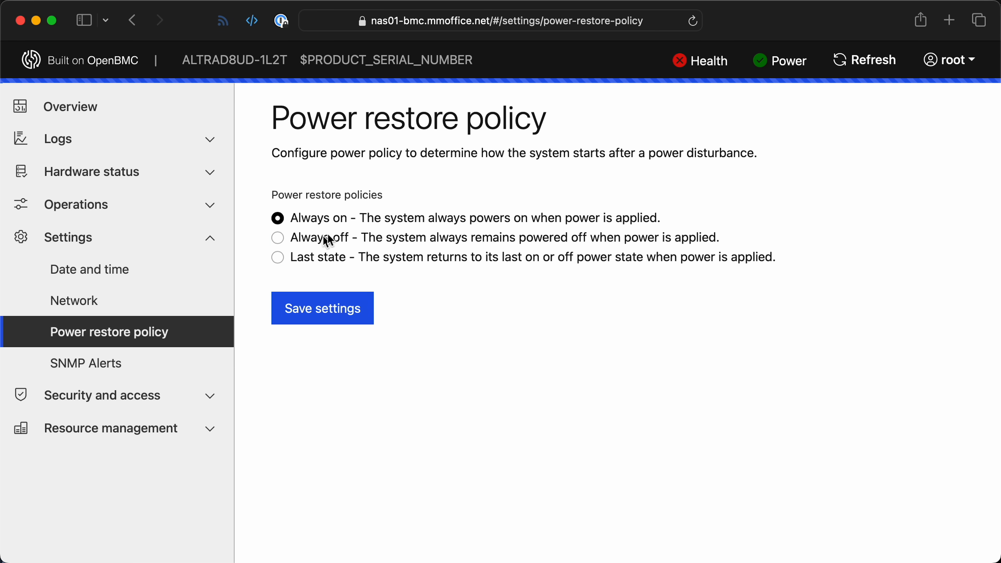
mouse_move(479, 246)
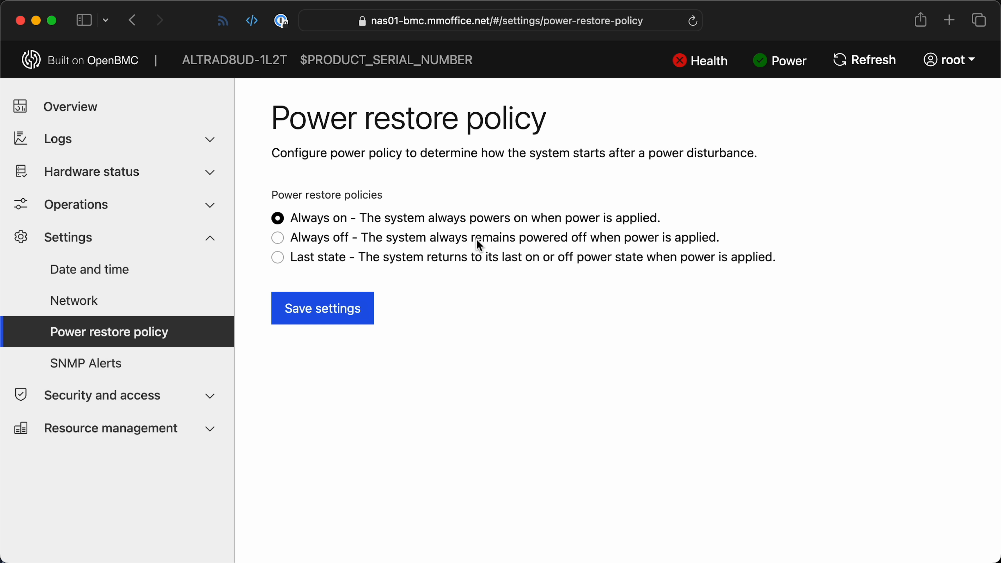
mouse_move(486, 340)
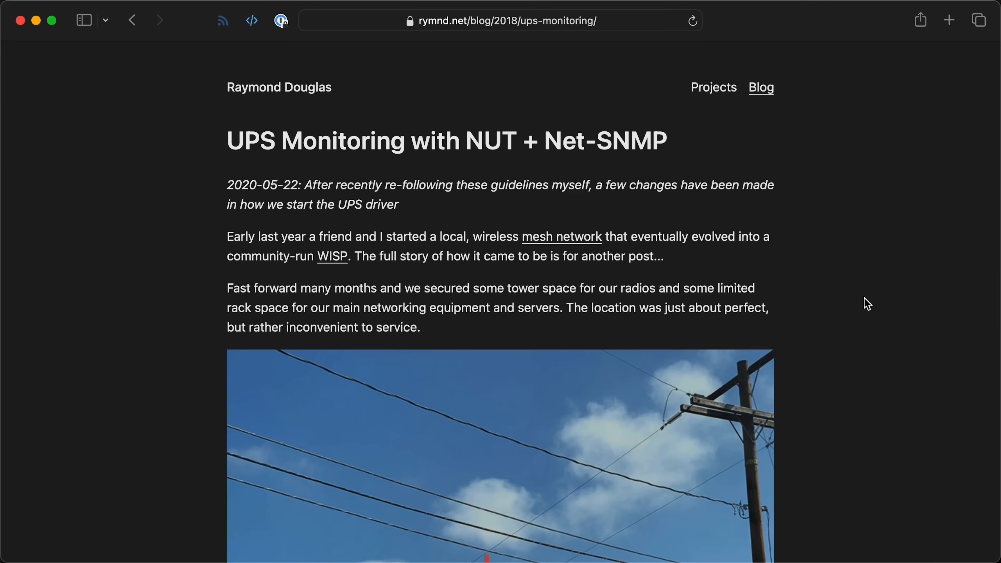
Scroll through the NUT + Net-SNMP article down to the snmpwalk test results and conclusion
scroll(down, 3)
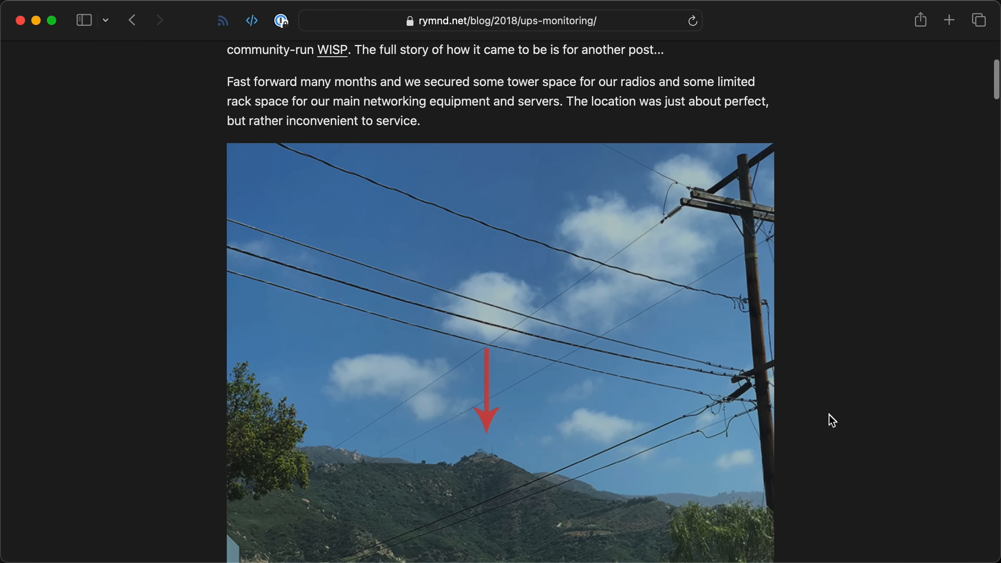
scroll(down, 3)
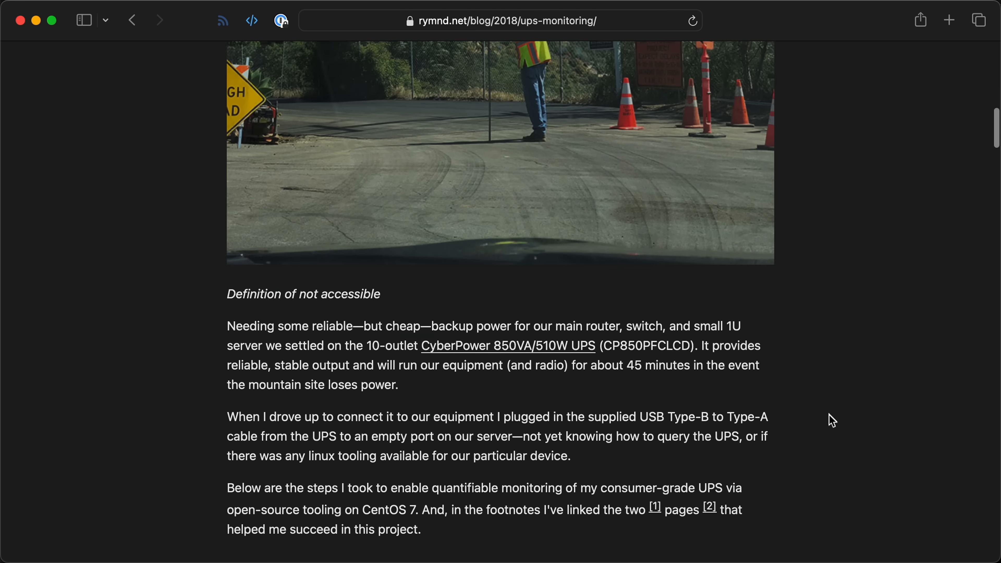
scroll(down, 3)
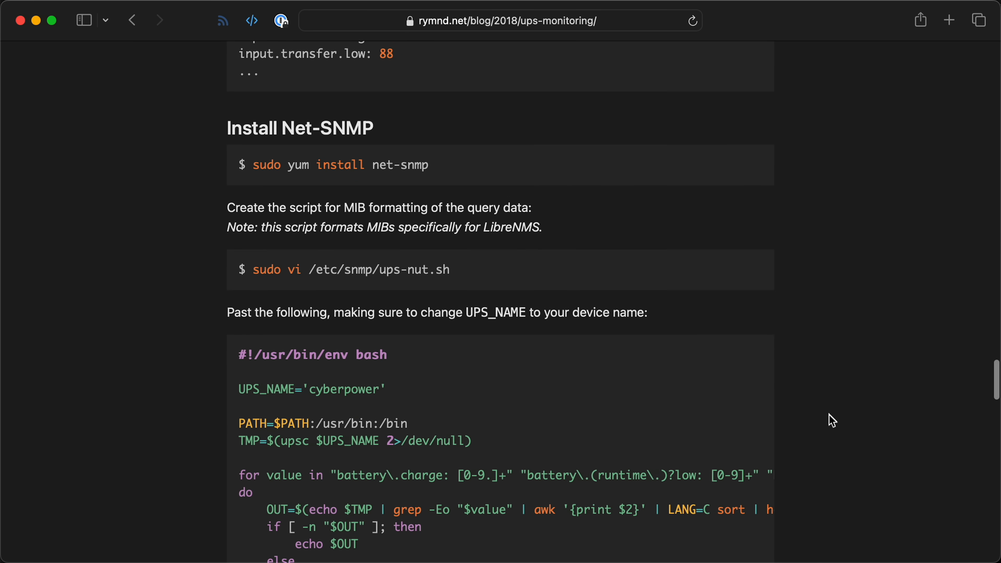
scroll(down, 3)
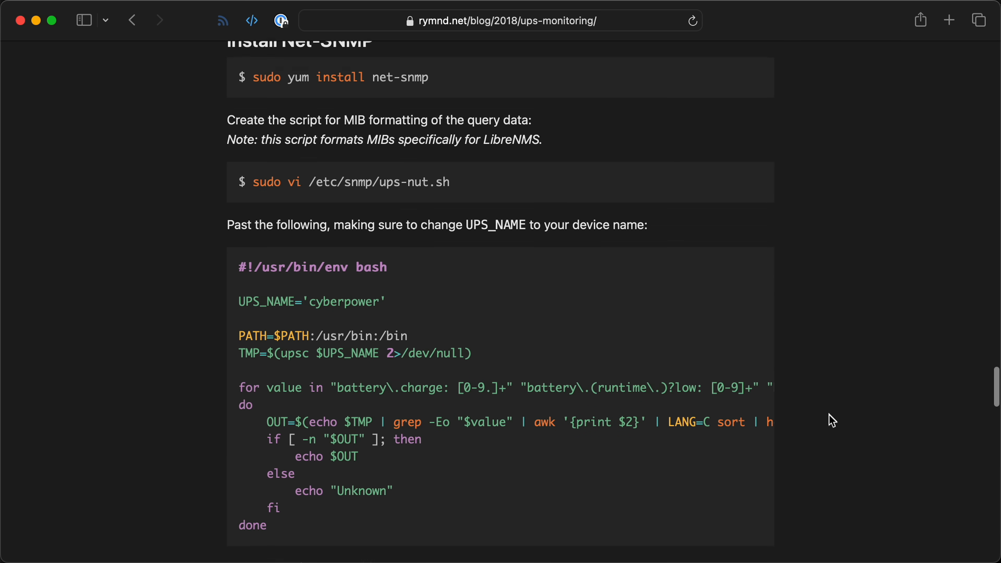
scroll(down, 3)
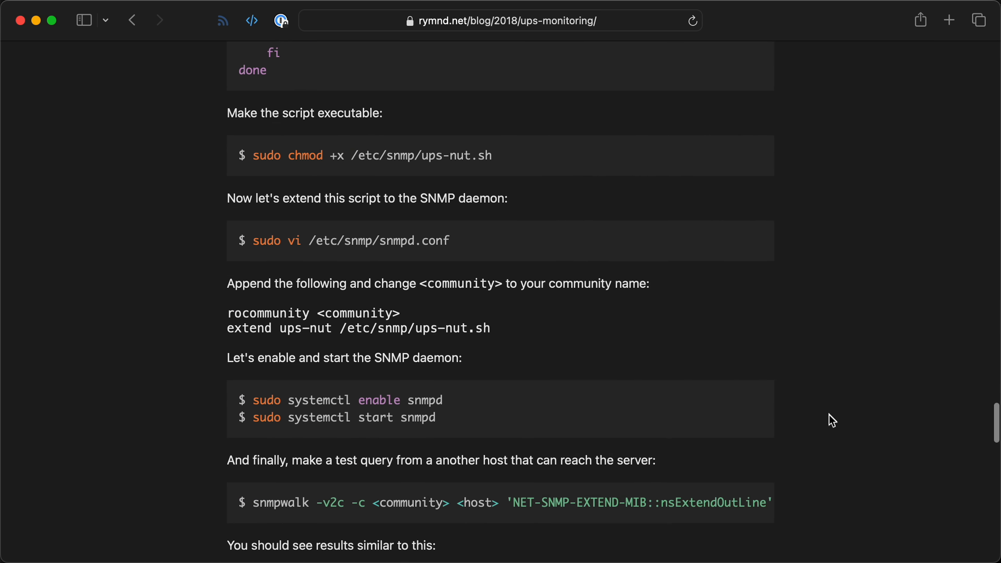
scroll(down, 3)
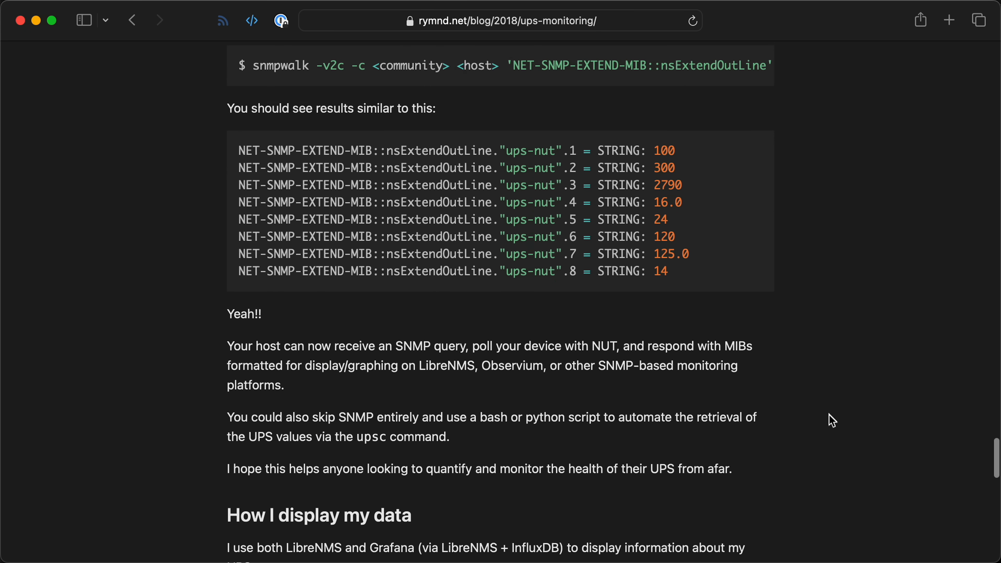